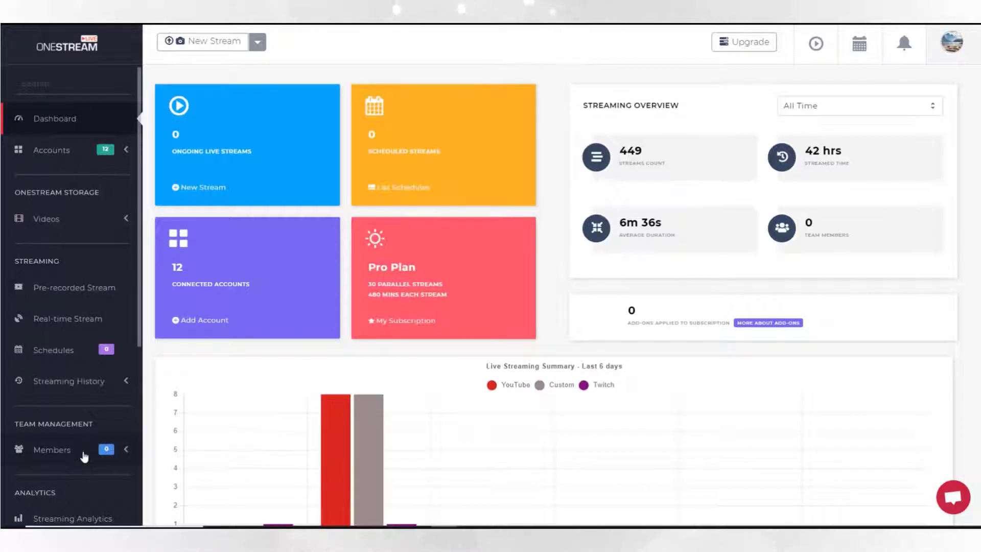
# Expand Members under Team Management and go to the Team Members page
pyautogui.click(52, 449)
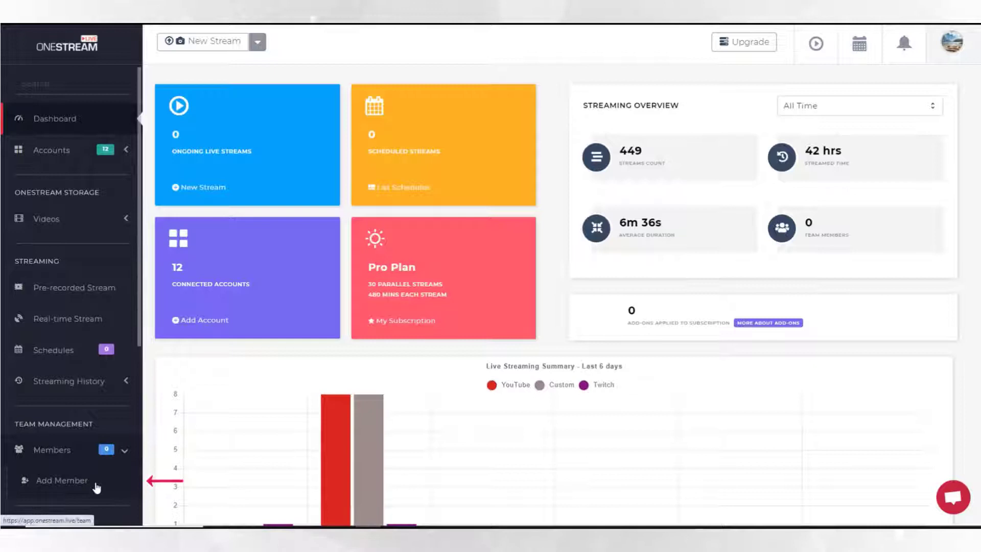
pyautogui.click(61, 480)
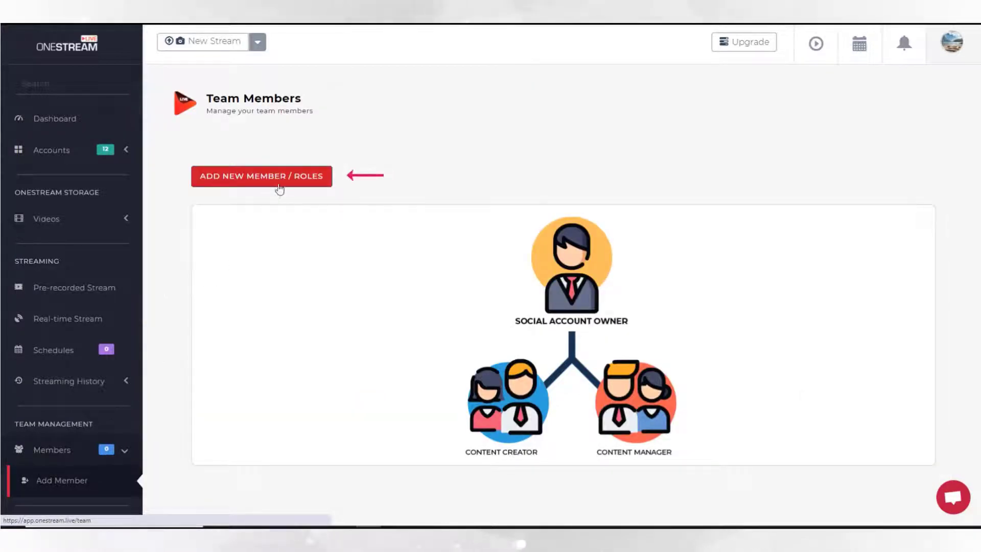
pyautogui.click(262, 176)
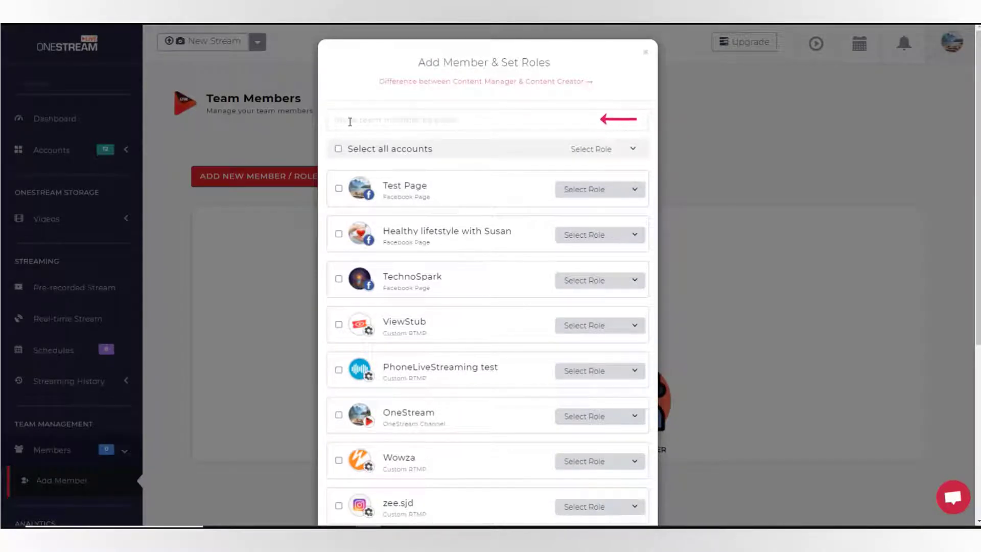
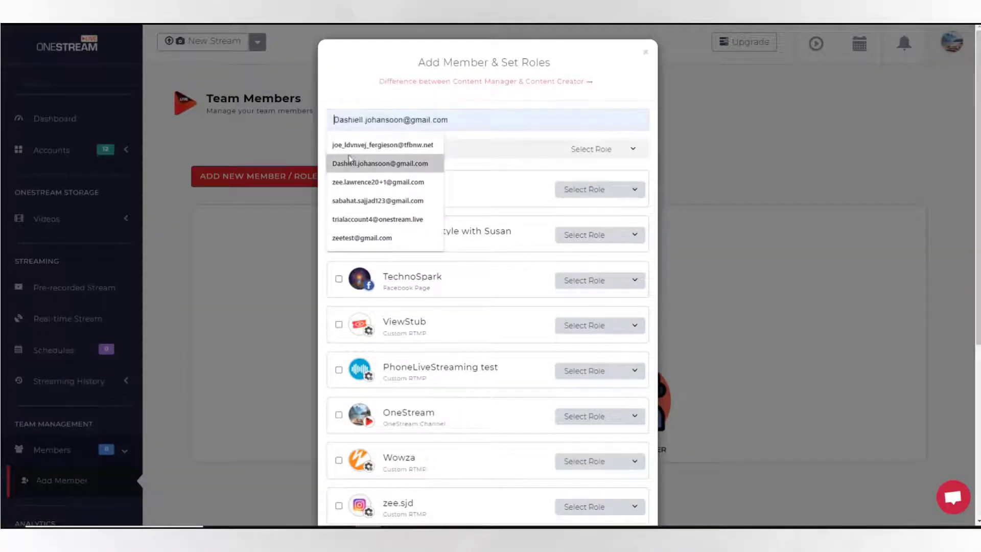
pyautogui.click(383, 164)
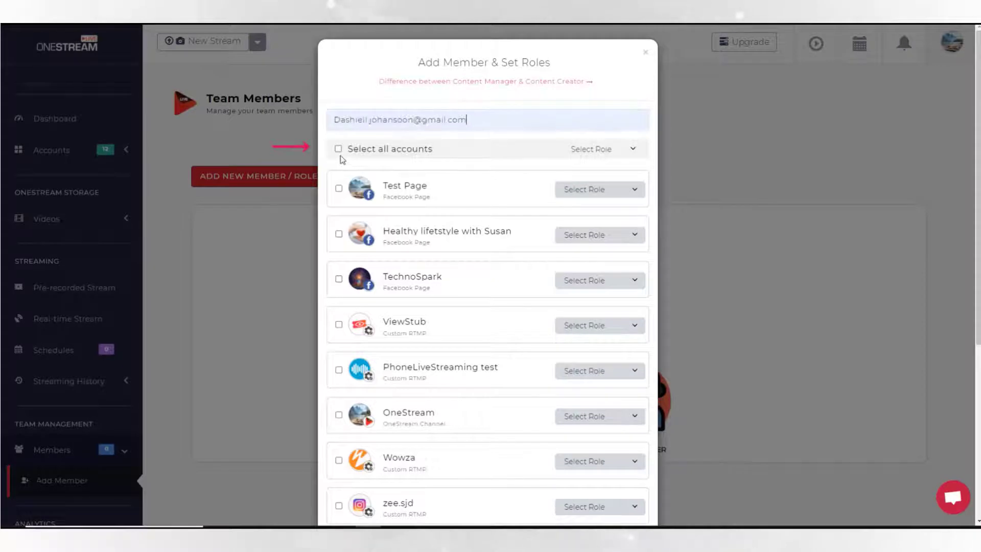
pyautogui.click(338, 148)
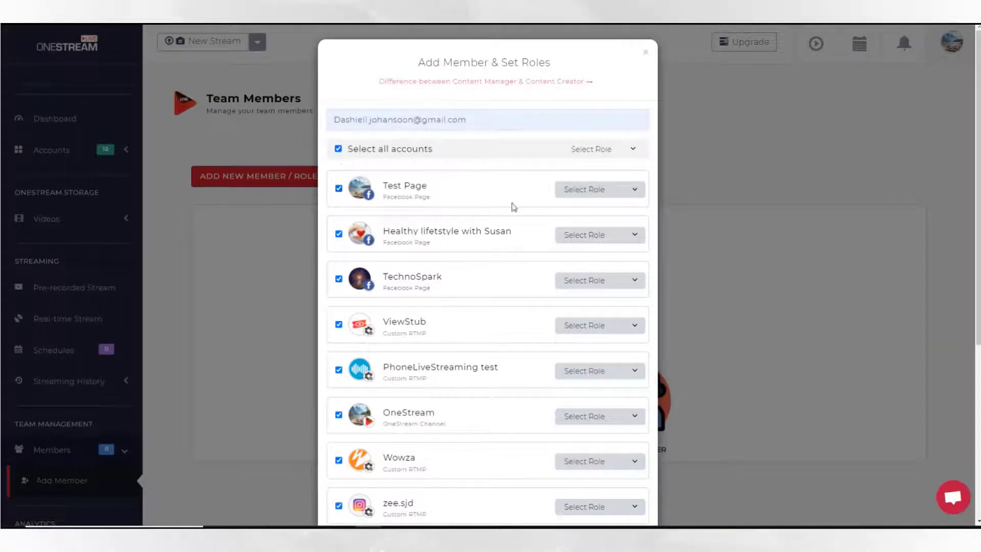
# Assign Content Manager on Healthy lifestyle with Susan, and roles on TechnoSpark and zara20202020
pyautogui.click(598, 234)
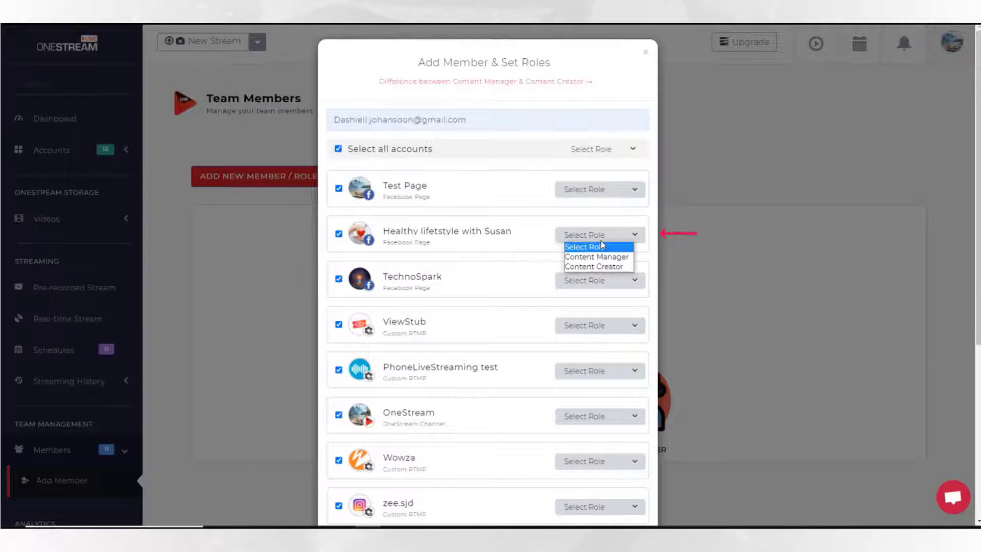
pyautogui.click(595, 257)
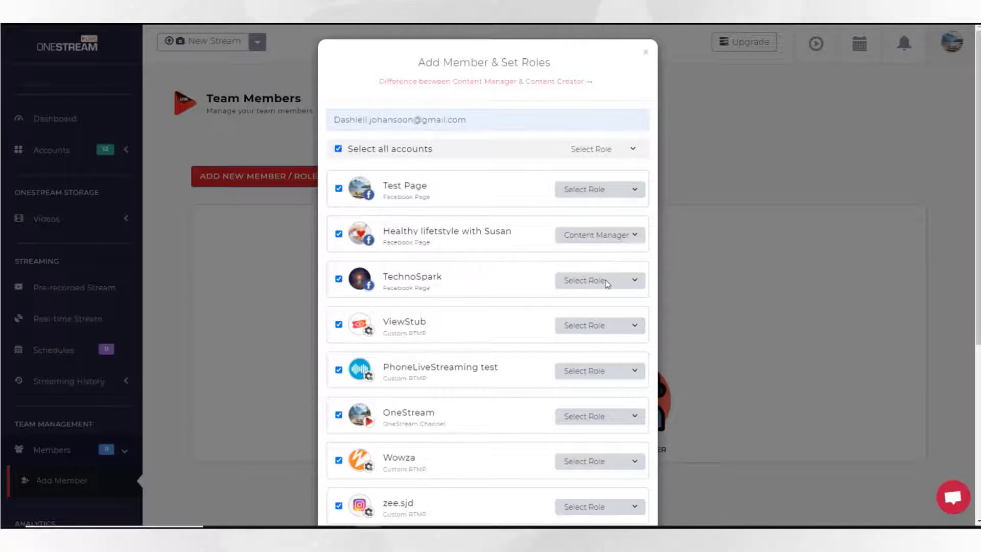
pyautogui.click(595, 280)
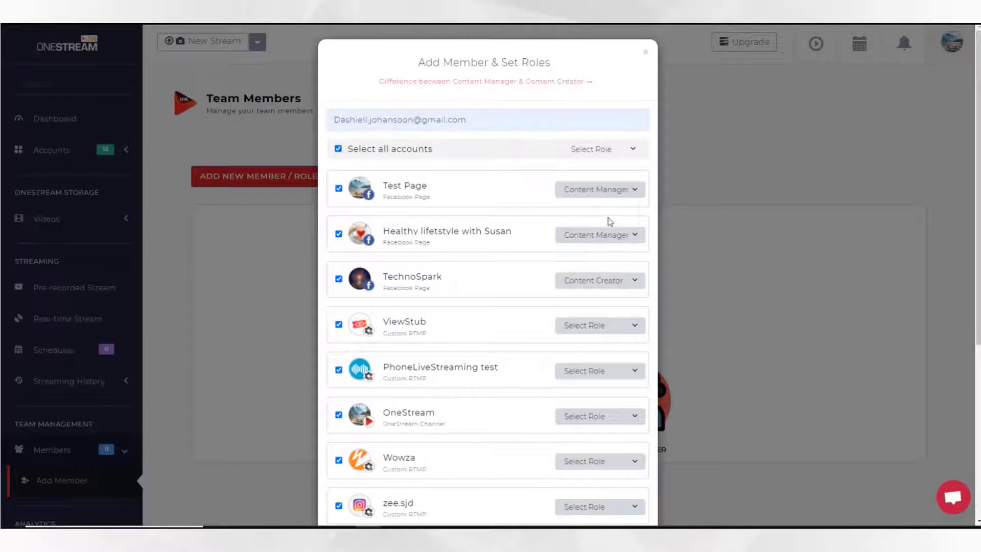
pyautogui.scroll(-3)
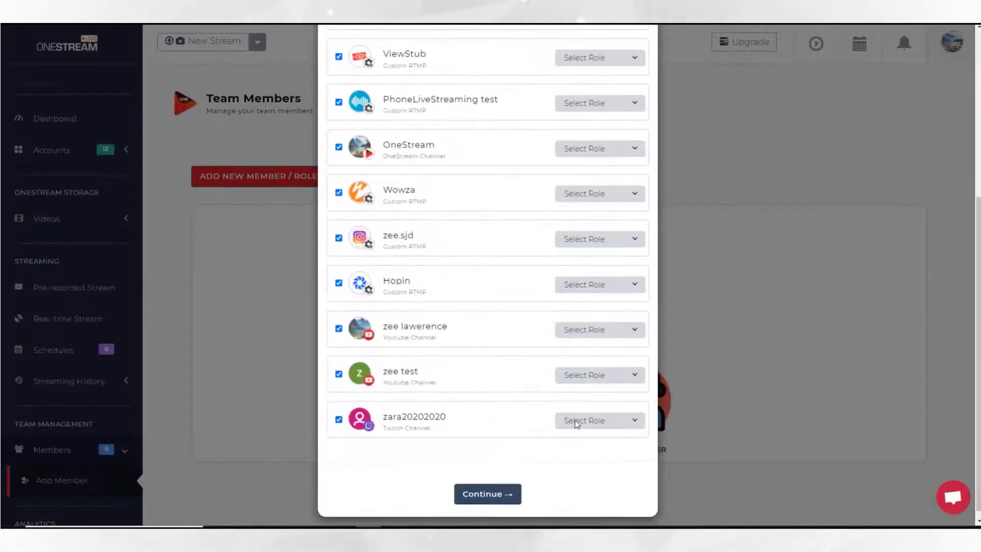
pyautogui.click(598, 420)
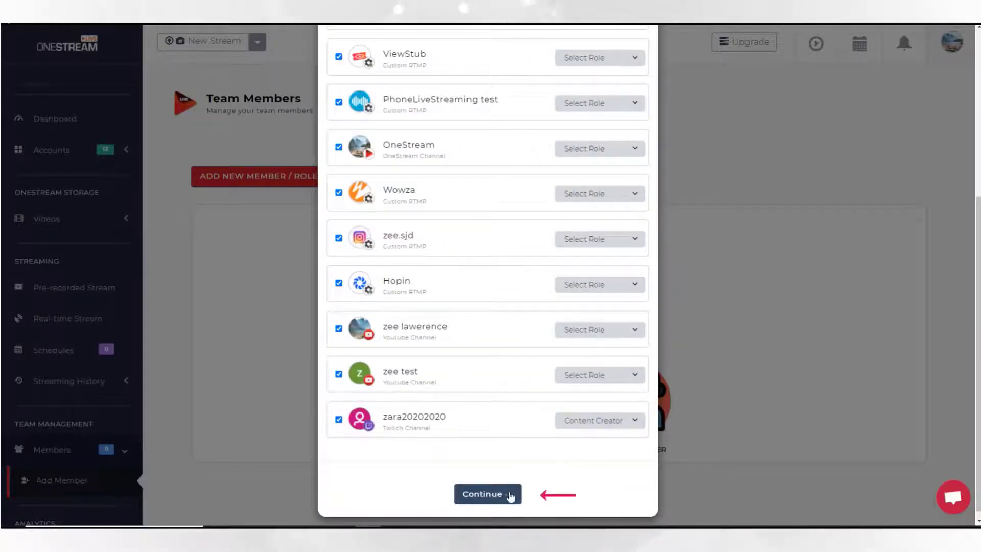
pyautogui.click(487, 494)
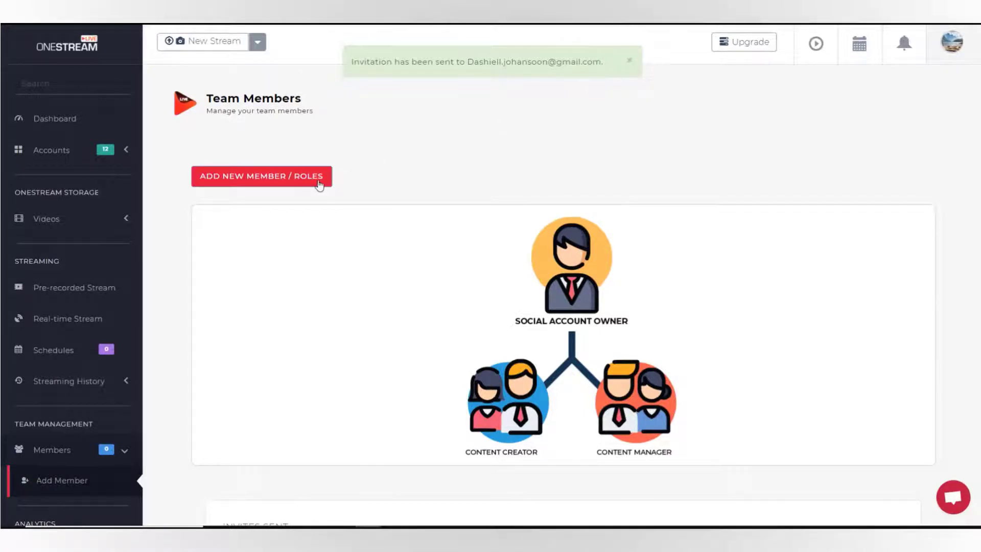
pyautogui.click(262, 176)
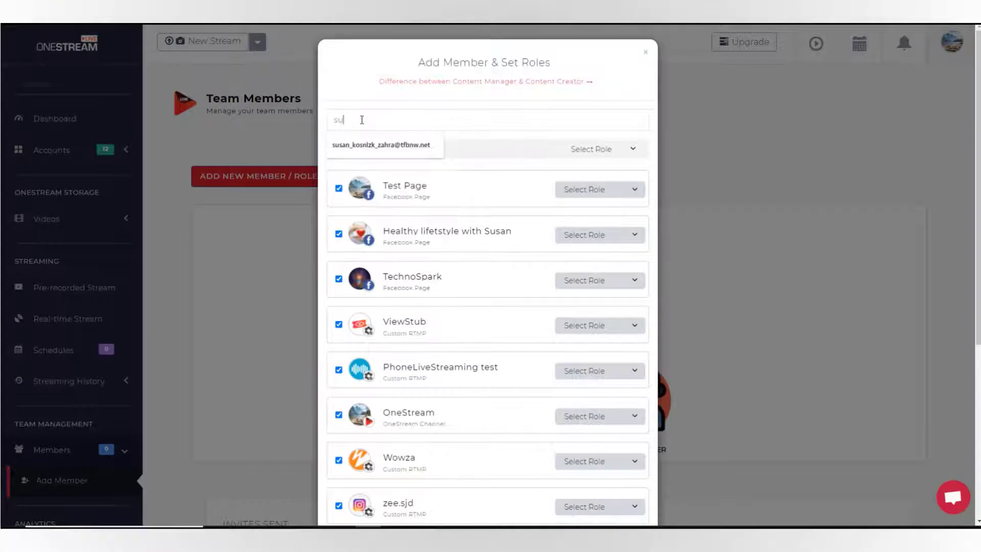
pyautogui.click(384, 145)
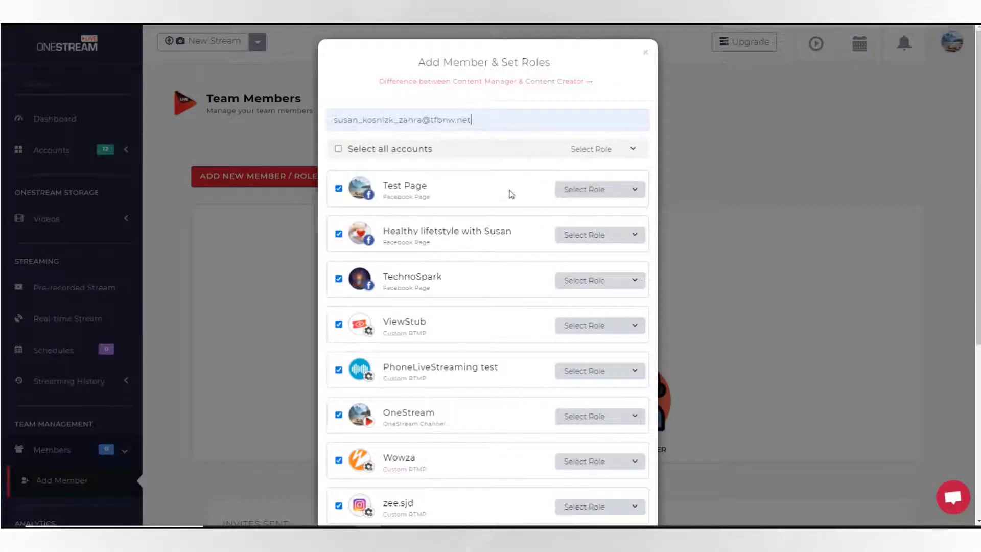
pyautogui.click(599, 279)
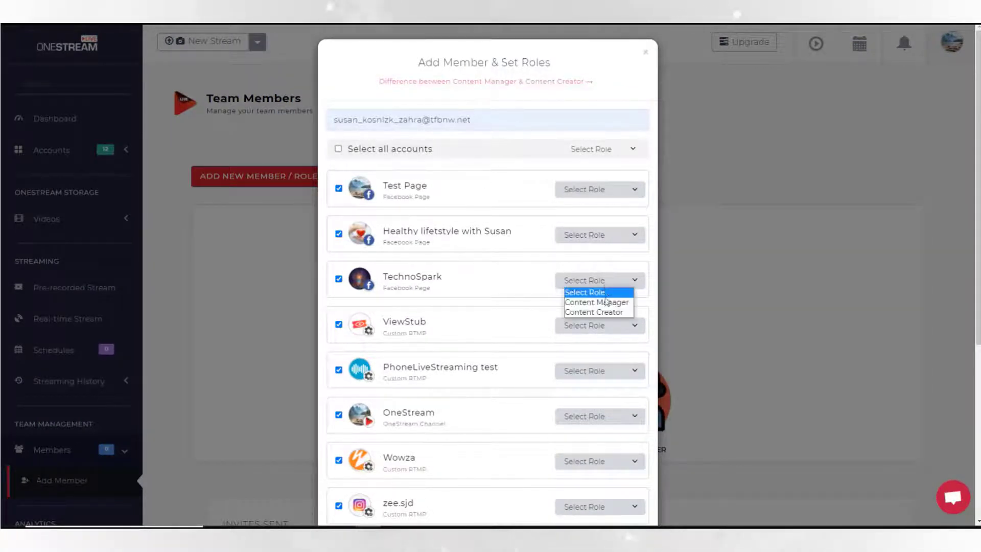
pyautogui.click(595, 303)
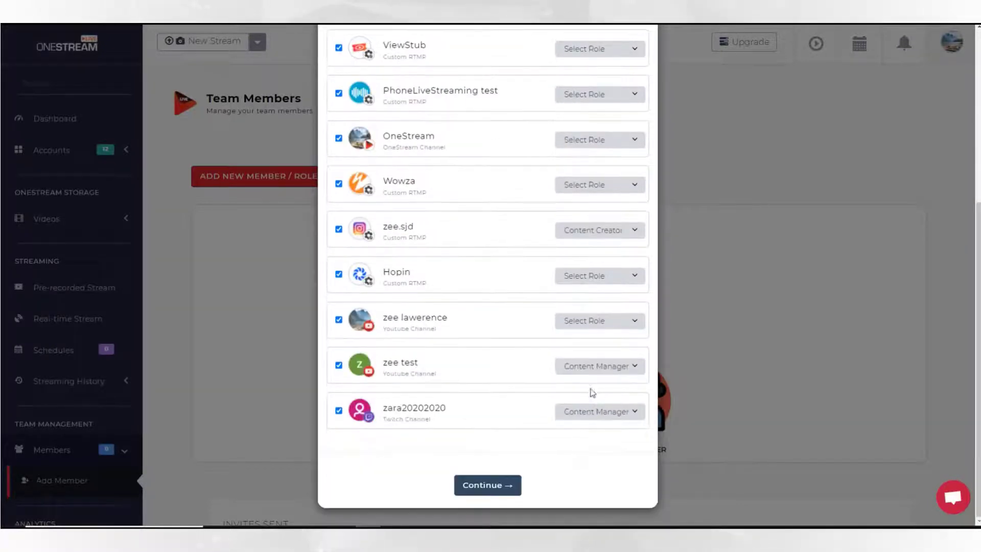
pyautogui.click(488, 485)
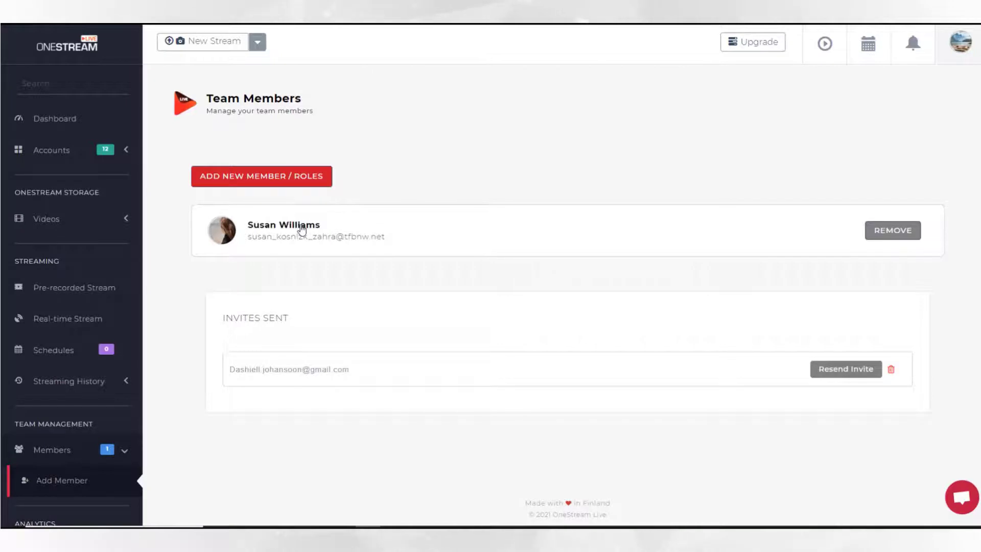
pyautogui.click(283, 225)
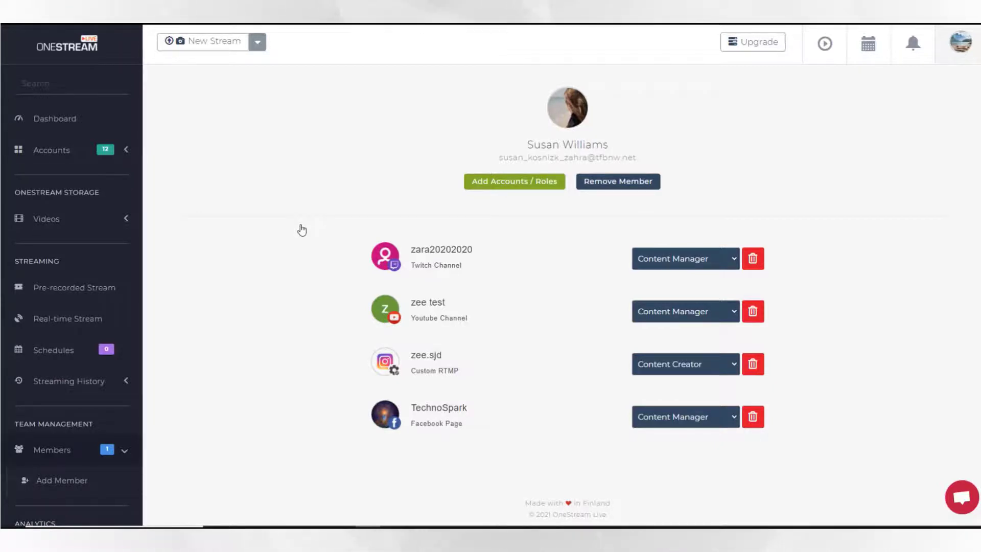
pyautogui.click(684, 257)
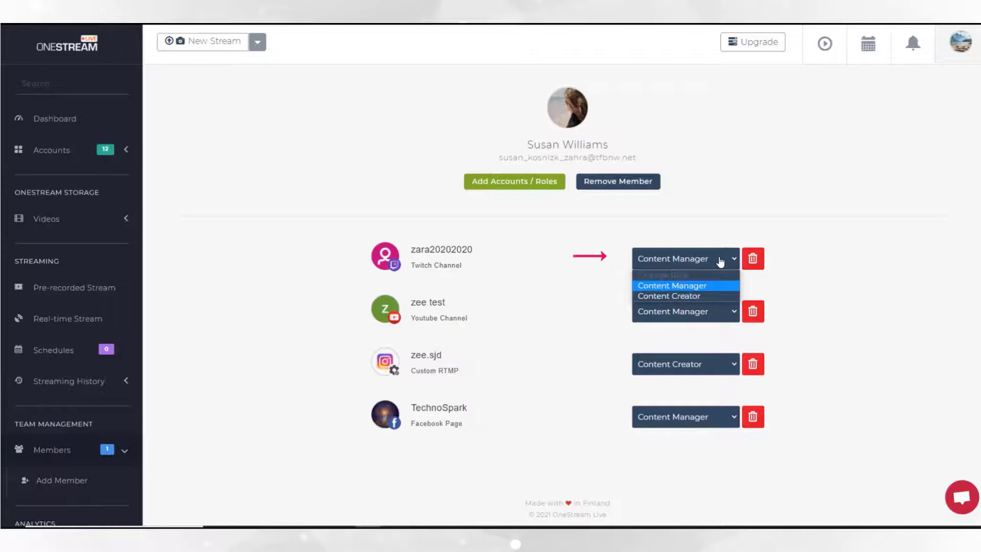
pyautogui.click(668, 296)
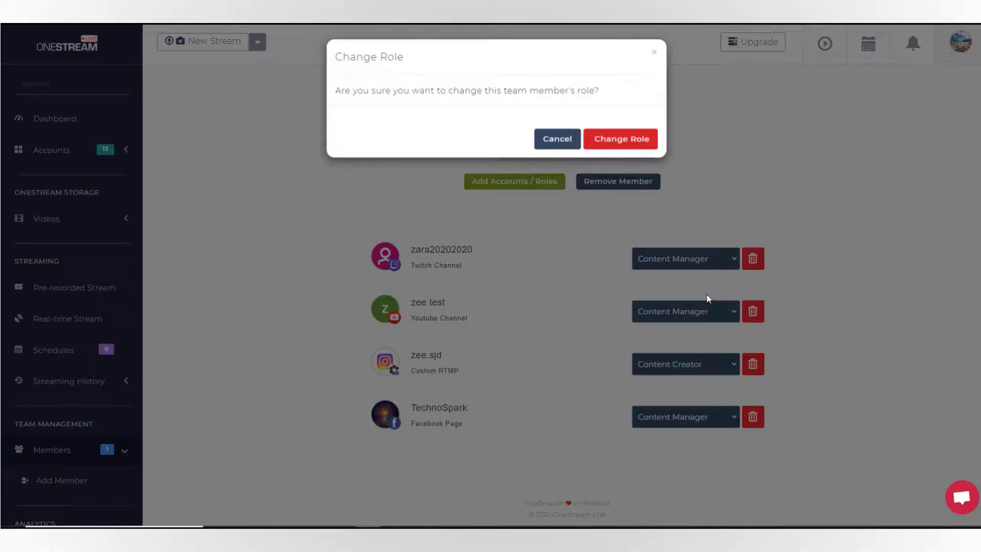
pyautogui.click(620, 139)
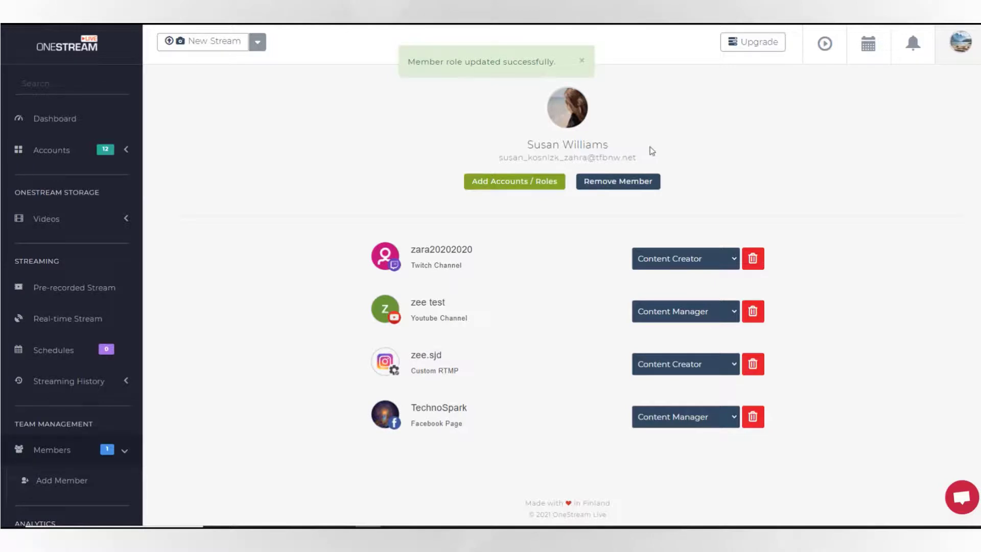
pyautogui.click(753, 258)
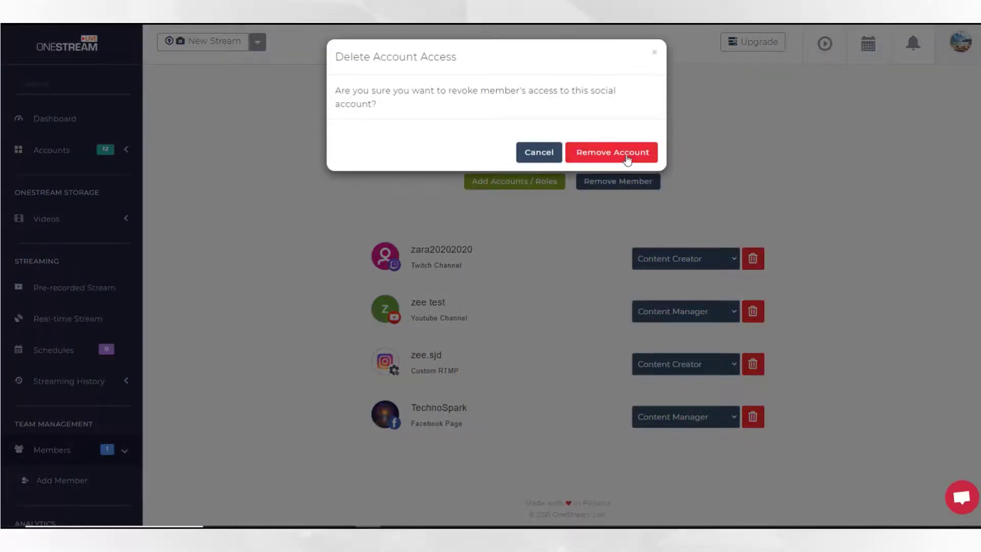
pyautogui.click(611, 152)
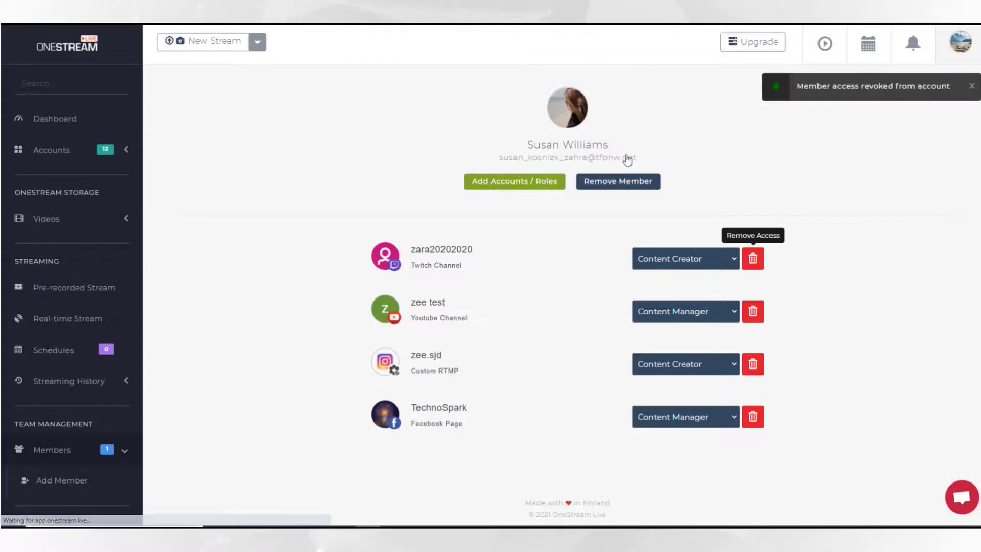
pyautogui.click(753, 259)
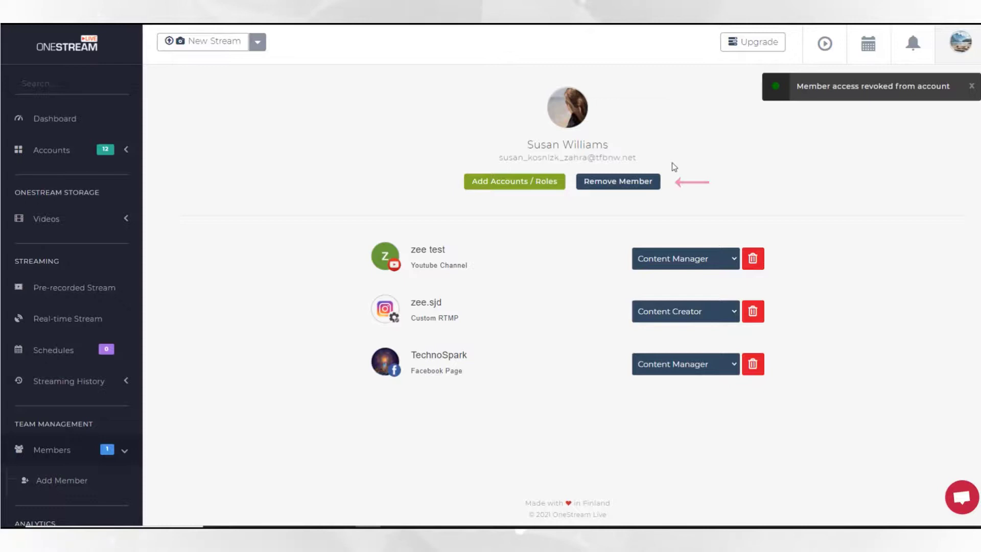
pyautogui.moveTo(618, 185)
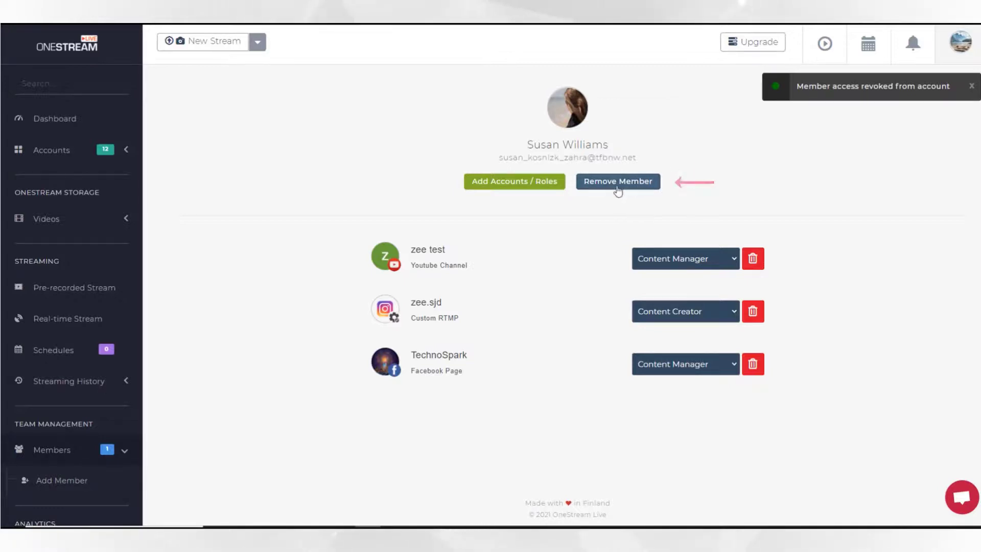
pyautogui.click(617, 181)
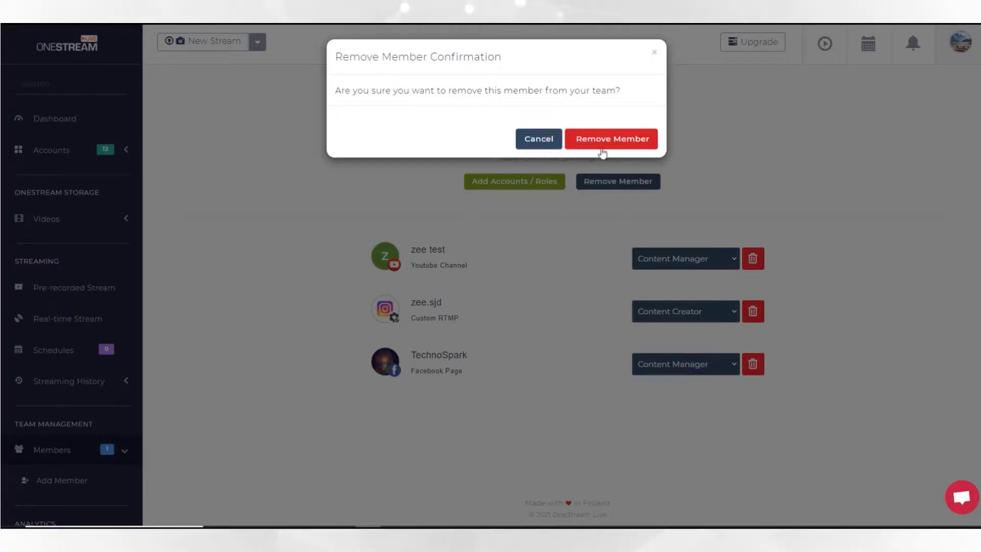
pyautogui.click(611, 139)
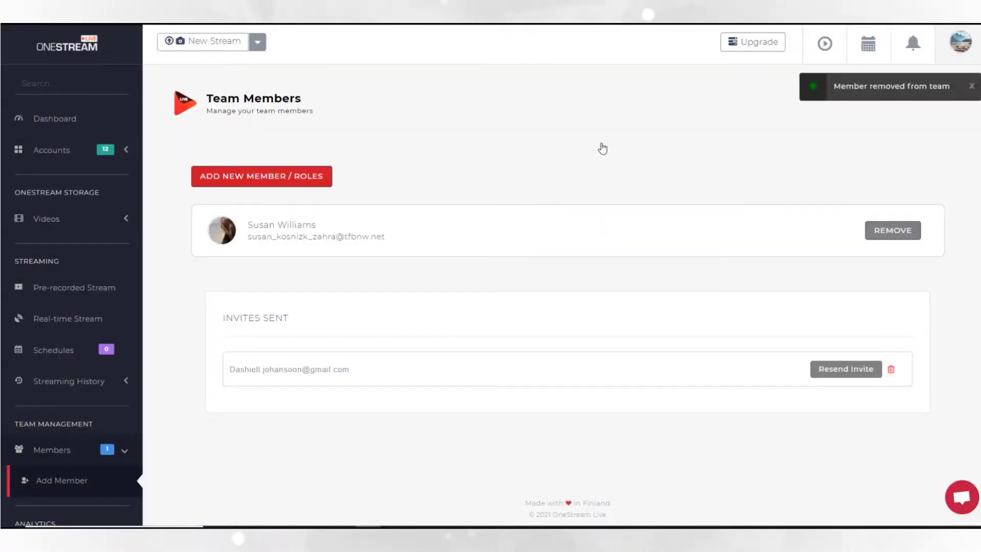
pyautogui.click(891, 230)
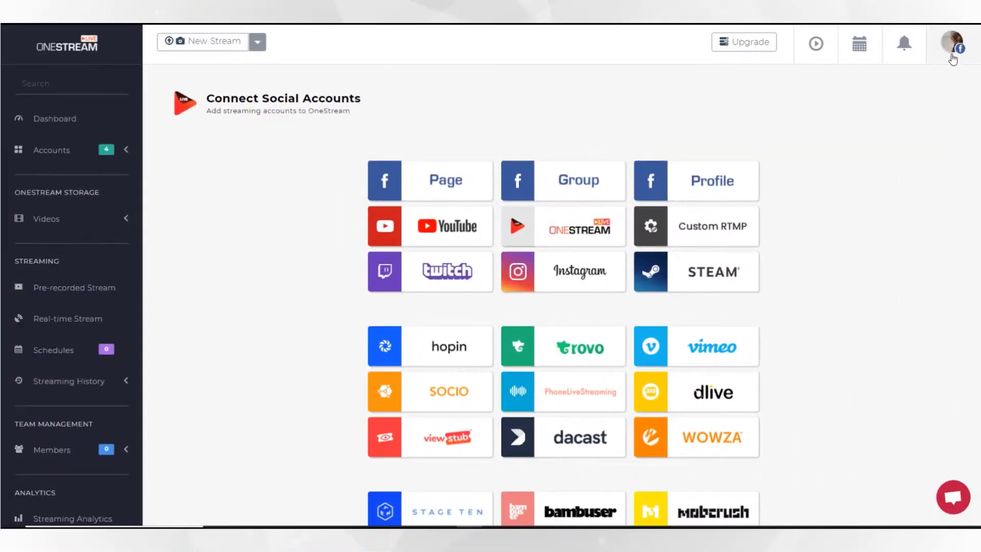
# Expand Accounts to show zara20202020, zee test, zee.sjd and TechnoSpark
pyautogui.click(954, 44)
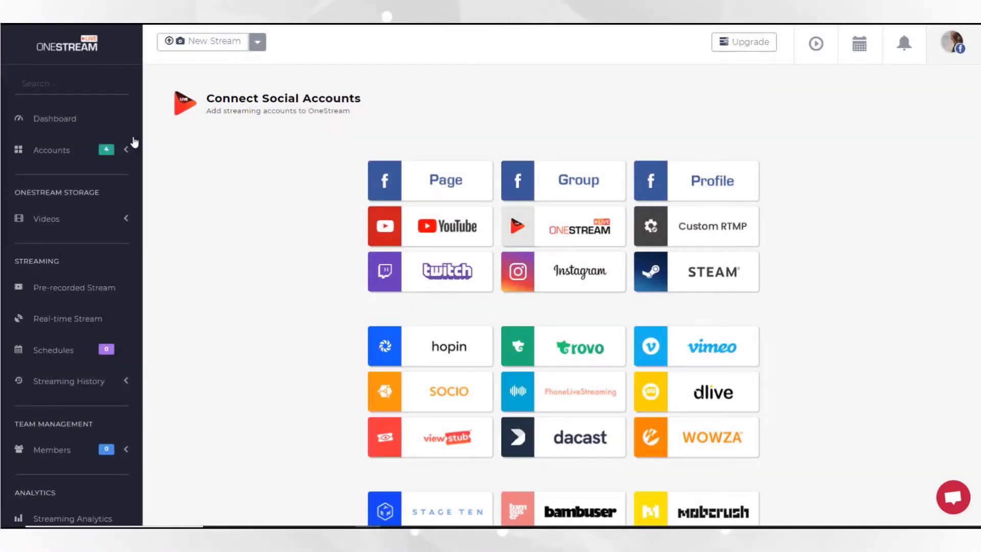
pyautogui.moveTo(51, 151)
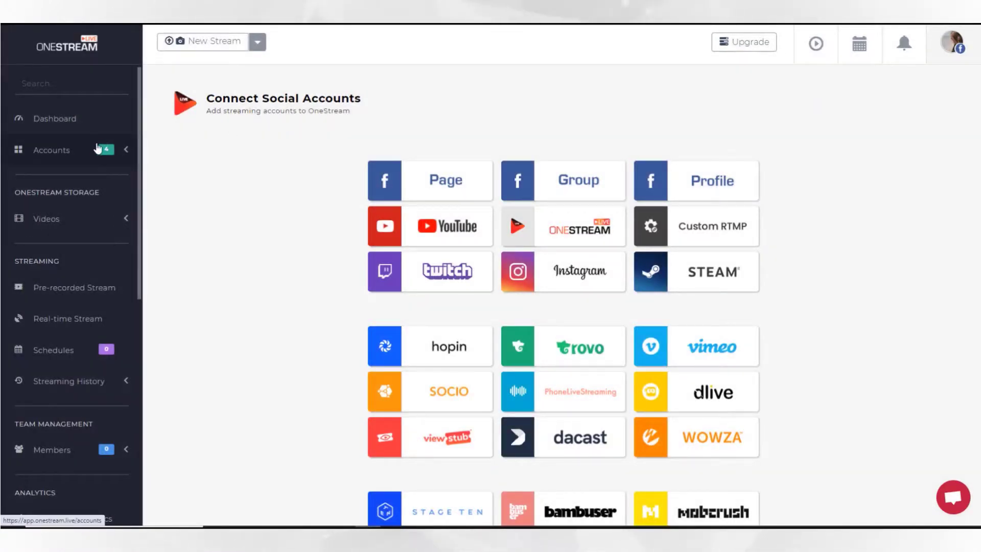
pyautogui.click(50, 150)
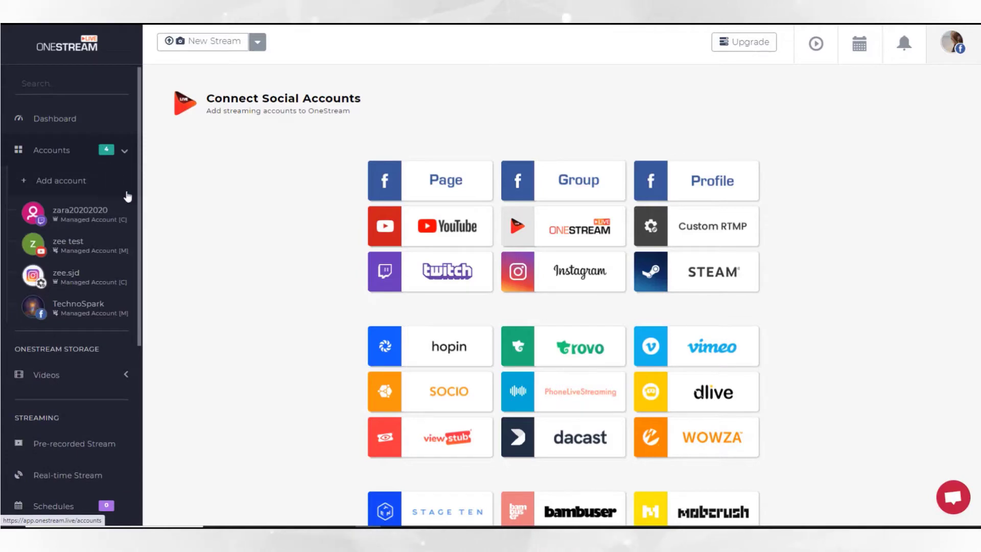